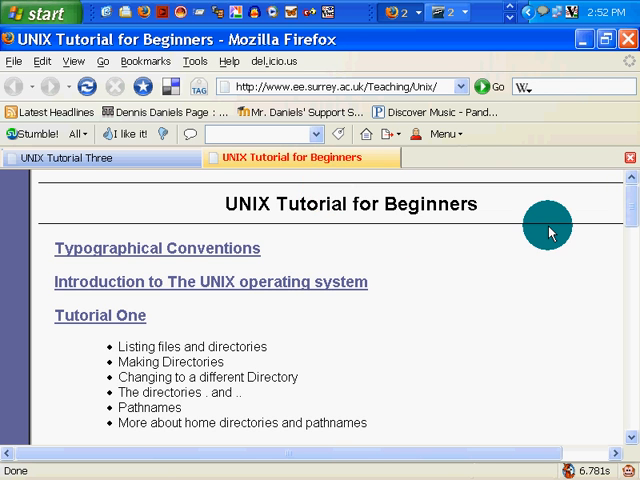
Step: Scroll through the UNIX tutorial contents and the del.icio.us bookmarks, then return to the Impress slideshow
scroll("down", 3)
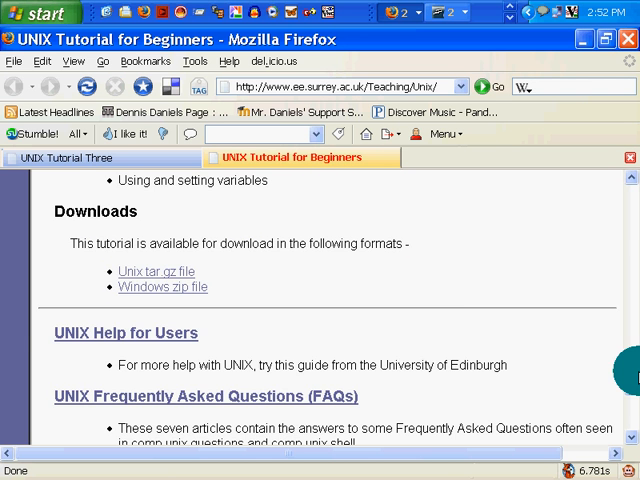
scroll("down", 3)
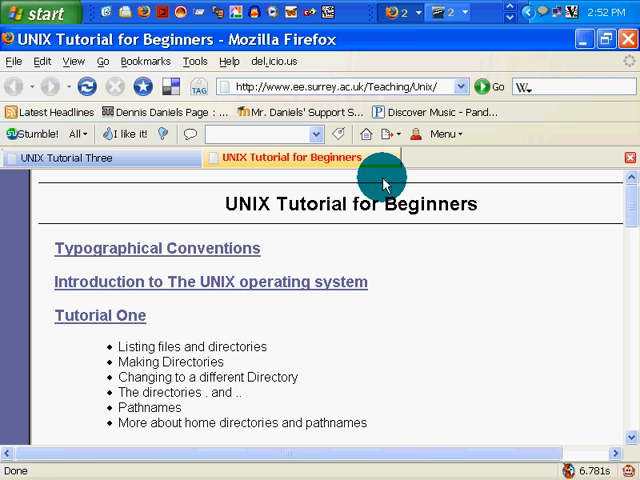
mouse_move(488, 292)
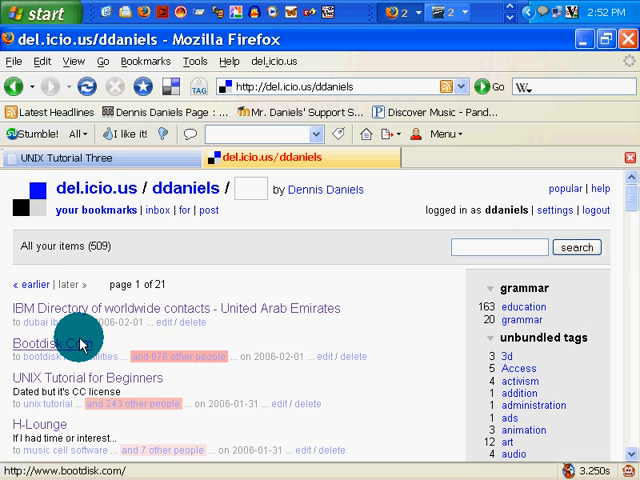
scroll("down", 3)
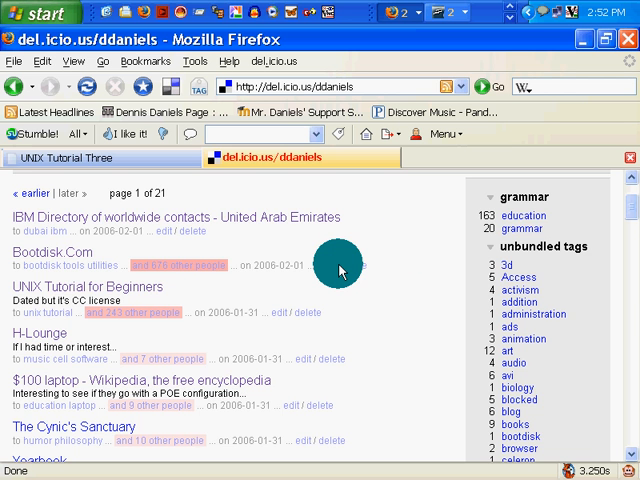
left_click(64, 156)
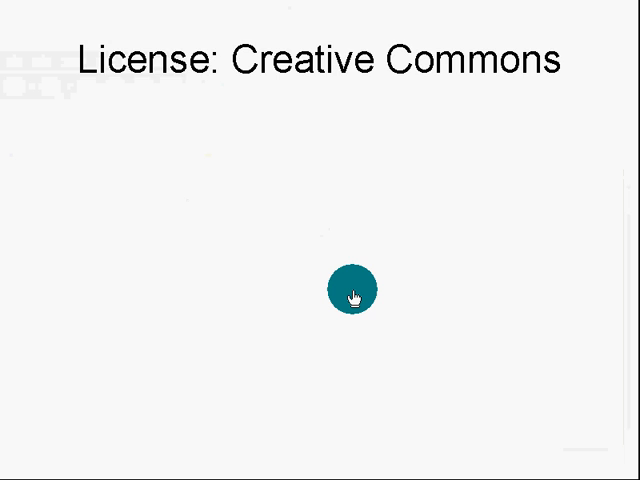
Step: Advance the slideshow to the 'How to Screencast! DIY' slide
left_click(352, 292)
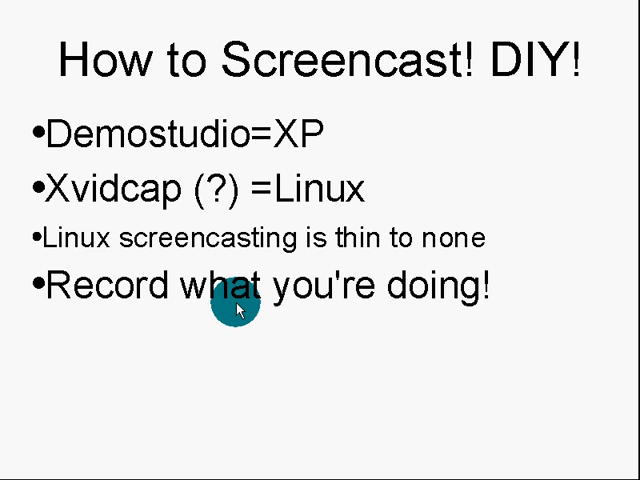
mouse_move(330, 148)
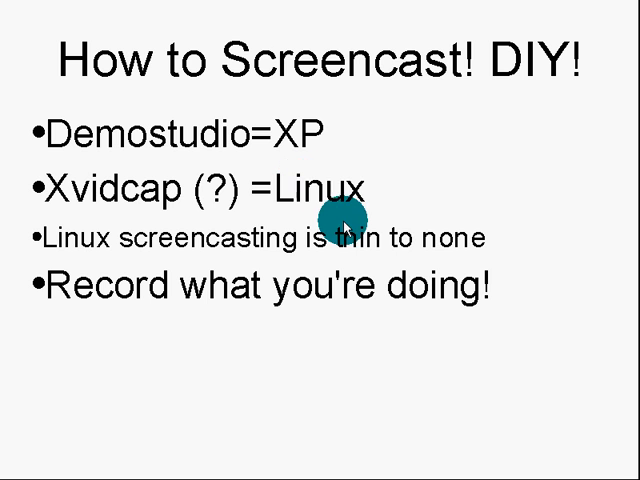
mouse_move(410, 264)
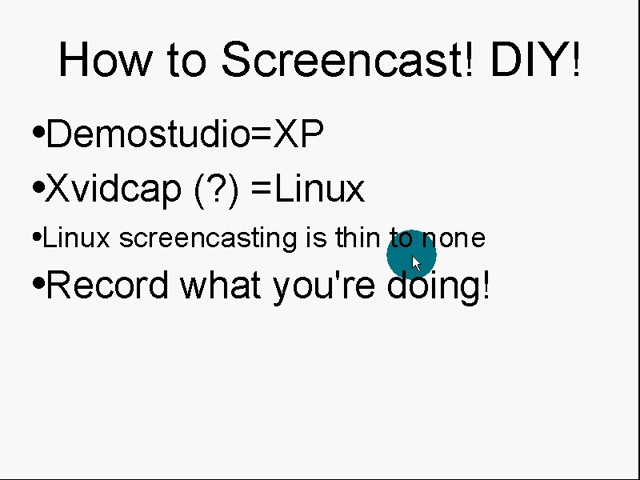
mouse_move(410, 270)
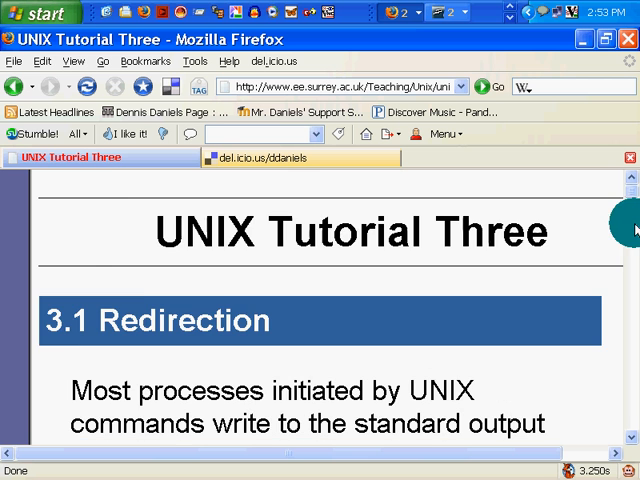
Step: Scroll UNIX Tutorial Three past the Redirection section to the '% cat' example
scroll("down", 3)
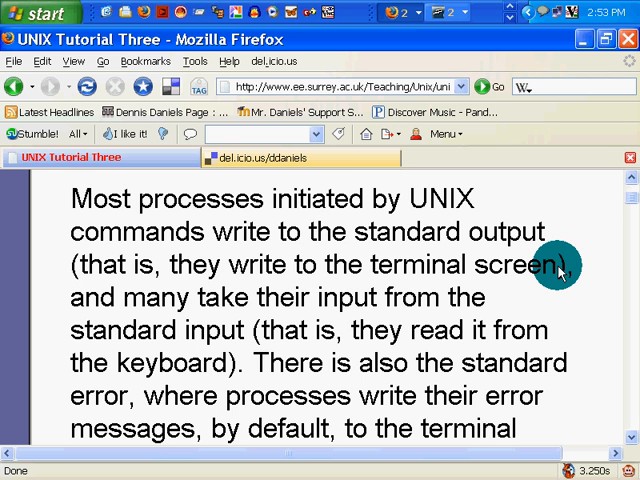
scroll("down", 3)
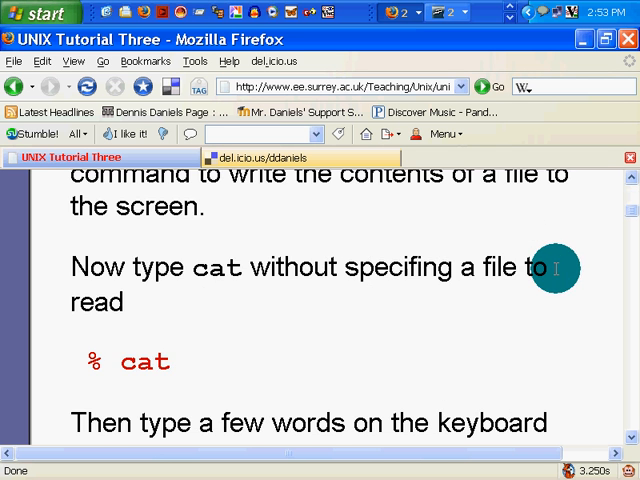
mouse_move(374, 374)
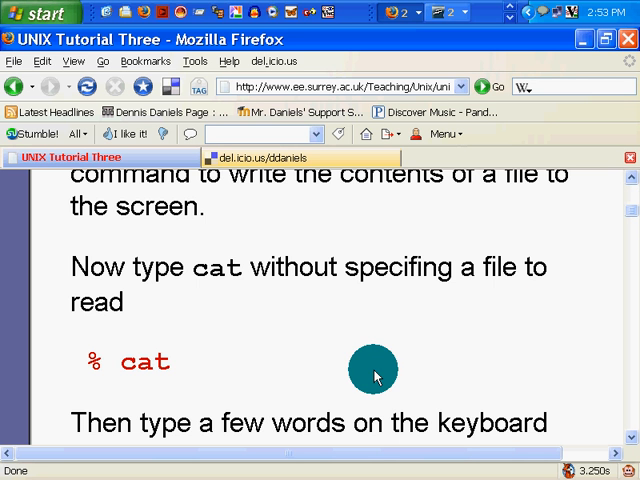
scroll("down", 3)
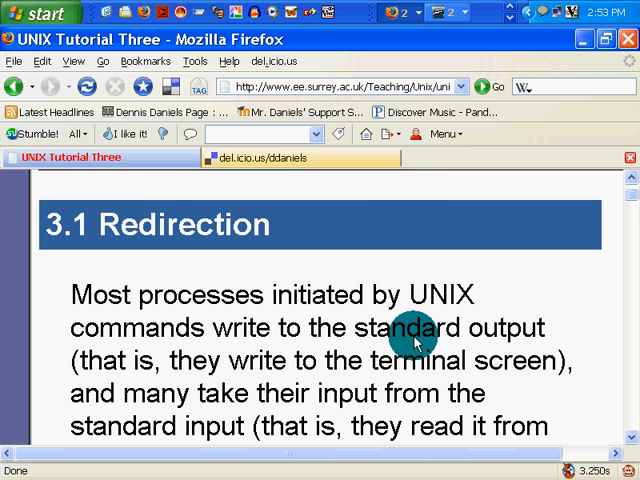
scroll("down", 3)
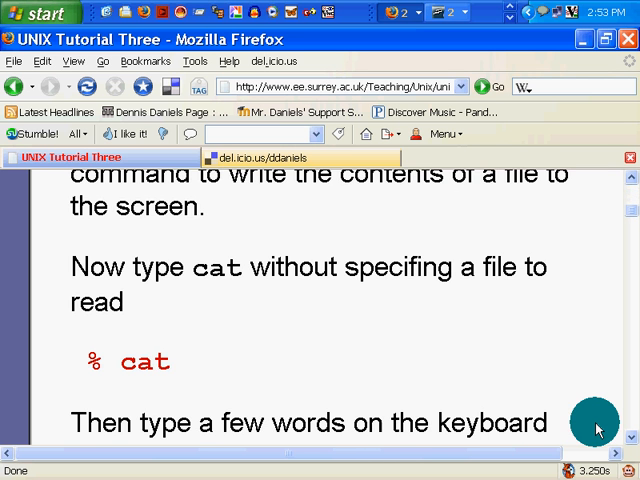
scroll("down", 3)
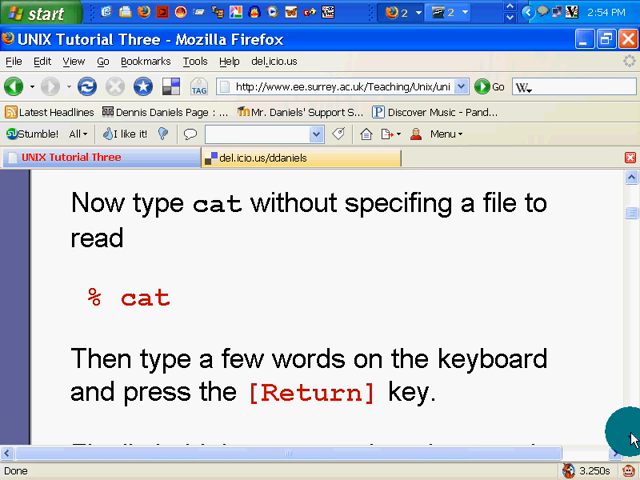
mouse_move(252, 246)
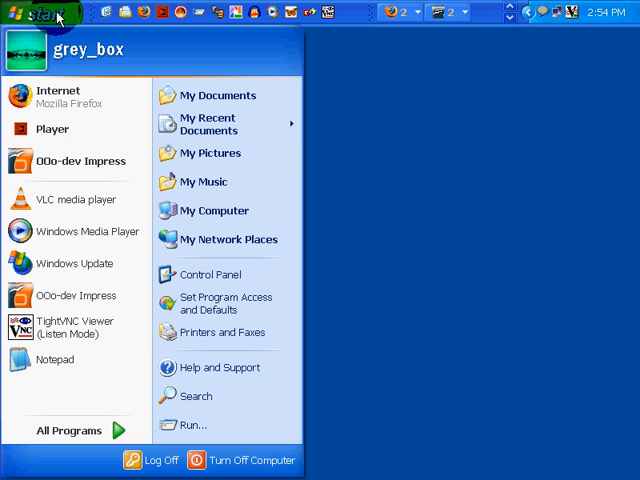
Step: Launch the Cygwin Bash Shell from All Programs and run startx to open an xterm
left_click(68, 430)
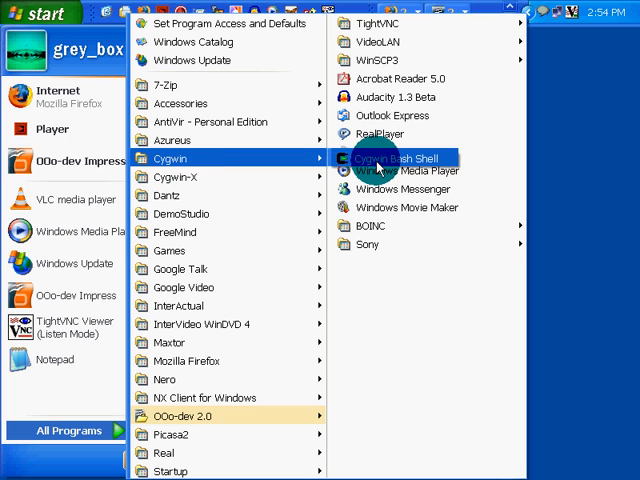
mouse_move(400, 152)
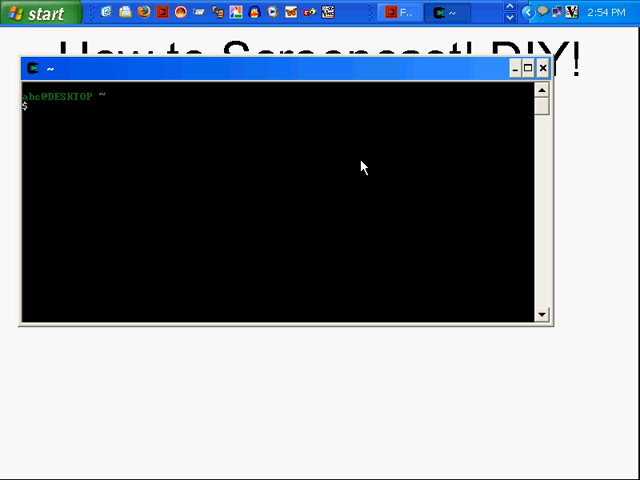
type("star")
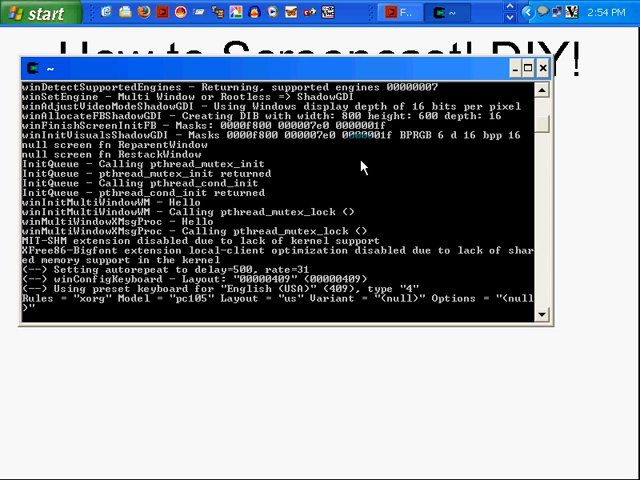
scroll("down", 3)
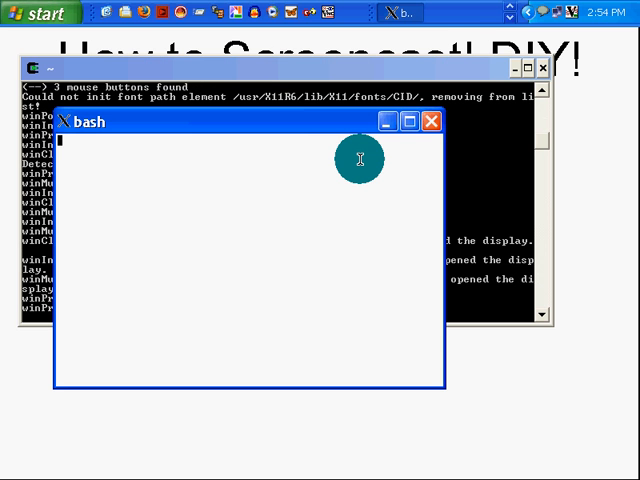
Step: Start an xterm and list the recent command history with history and history 20
type("xterm")
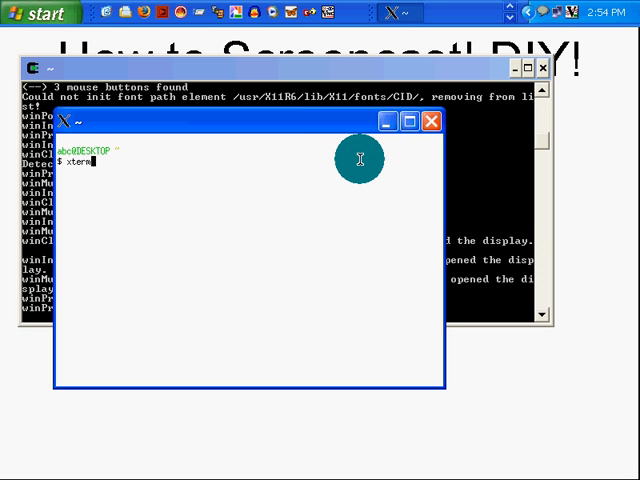
type("histy")
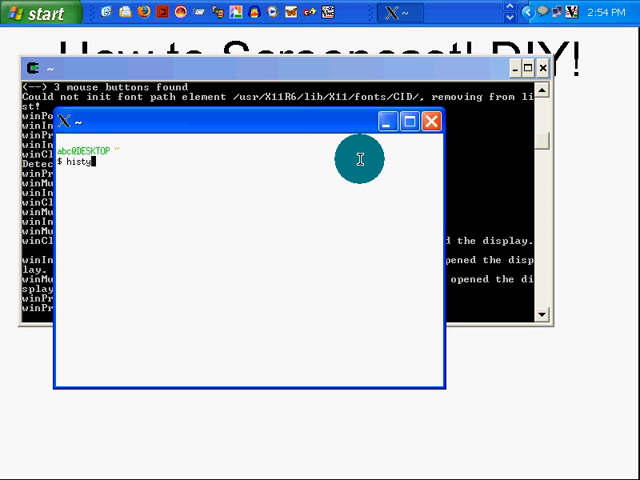
type("ory -20")
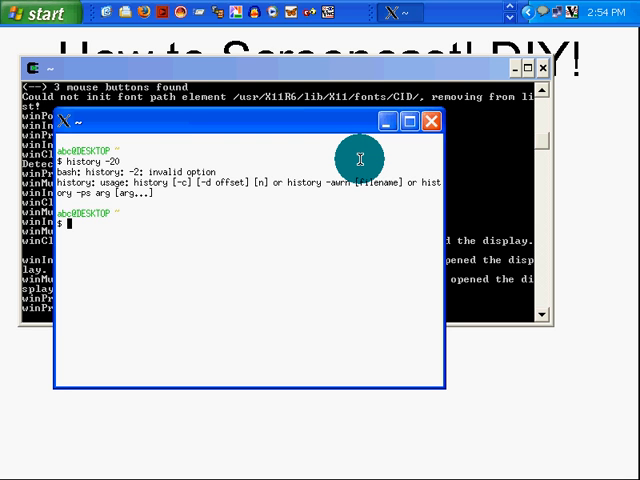
type("history -20")
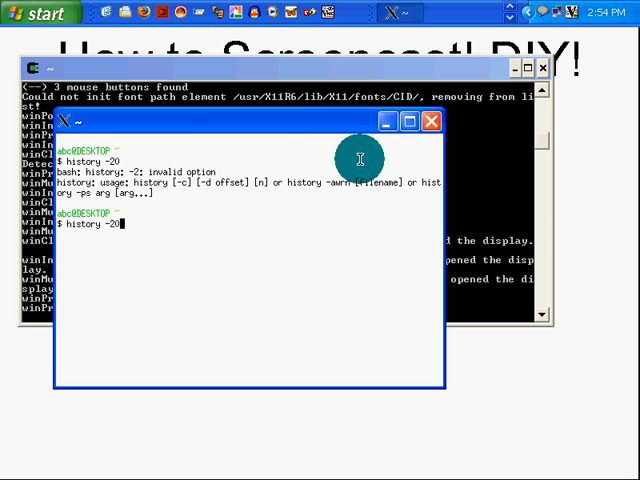
type("history 20")
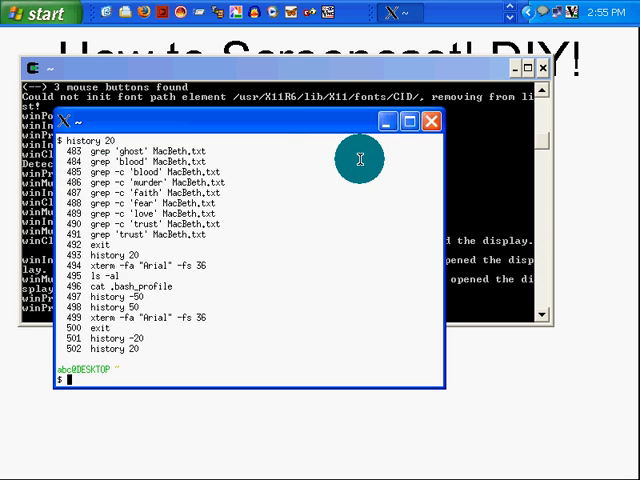
type("history 20")
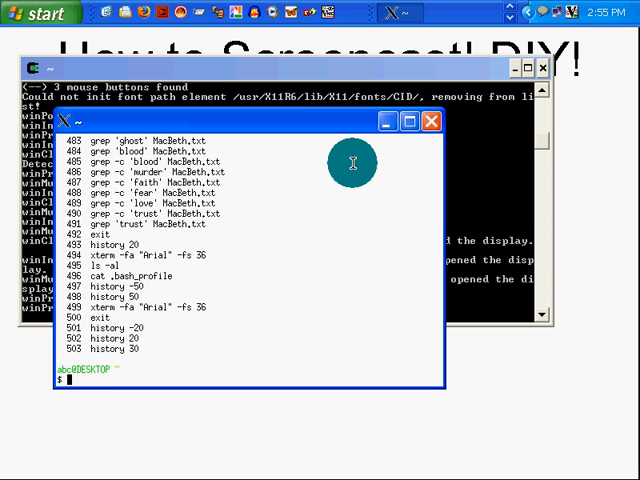
Step: Run history > grep 'Arial', which bash rejects with 'numeric argument required'
type("histr")
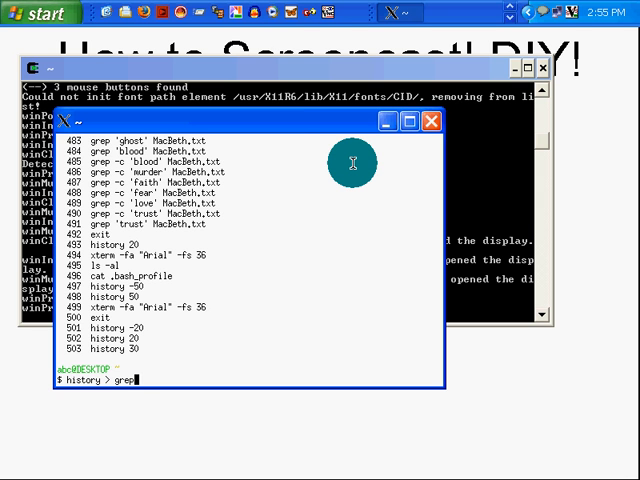
type("h")
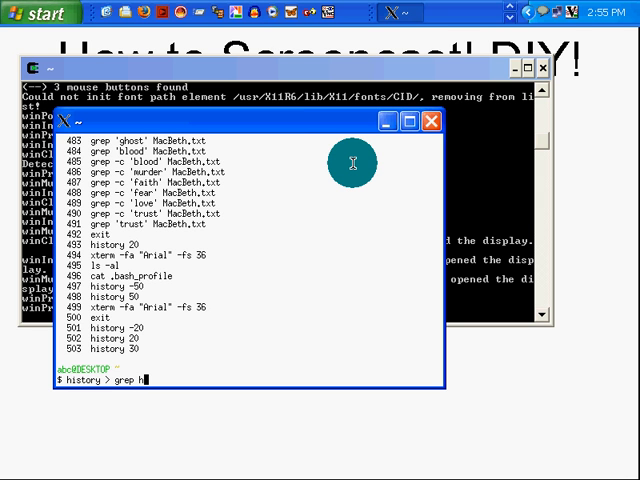
key("BackSpace")
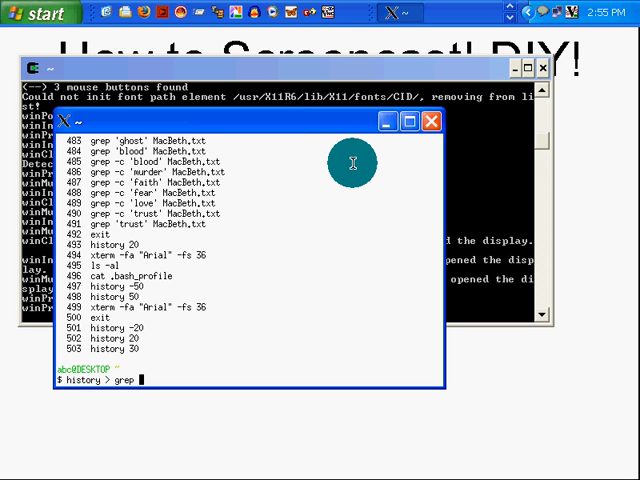
type("'ari")
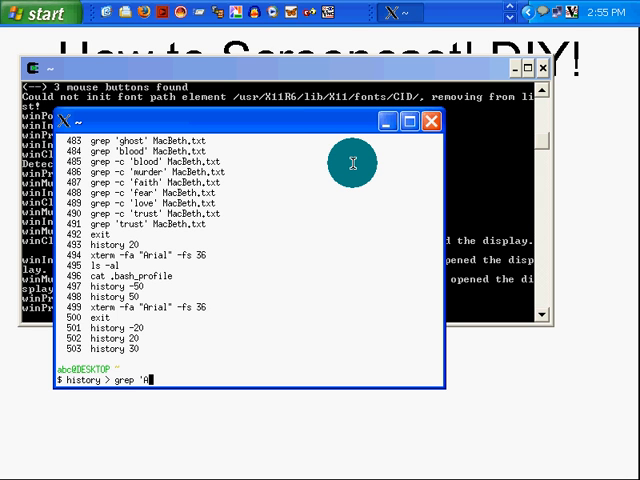
type("rial")
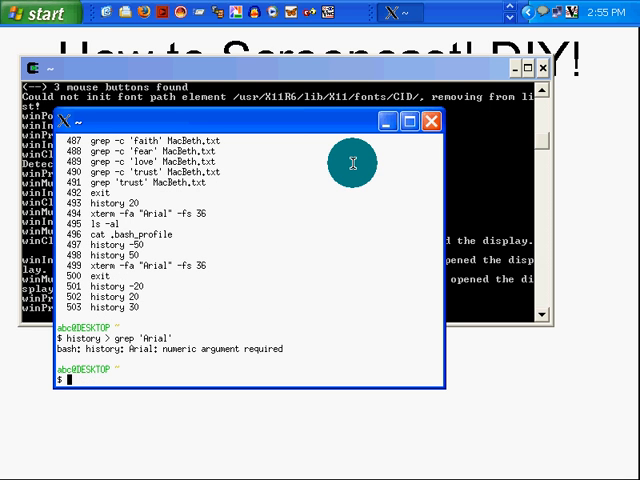
type("history > grep 'Arial'")
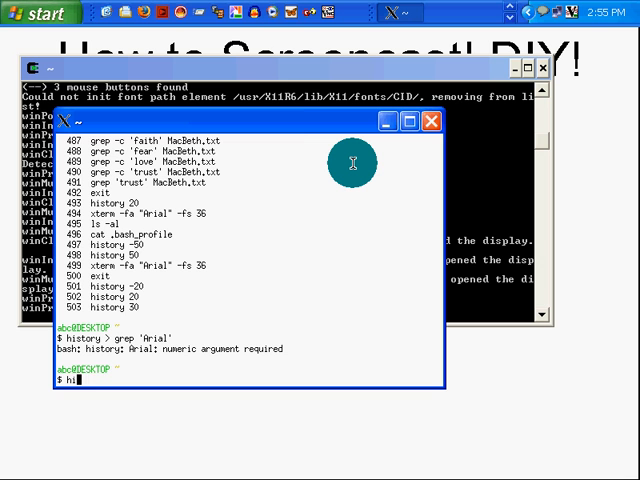
Step: Save the command history to history1feb.txt with history > history1feb.txt
type("story > hi")
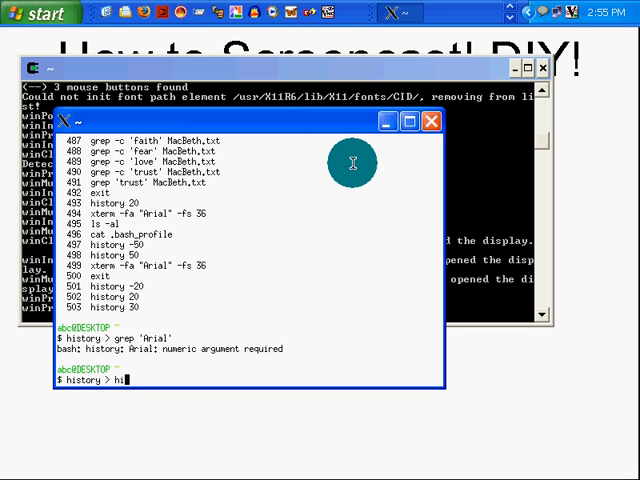
type("story")
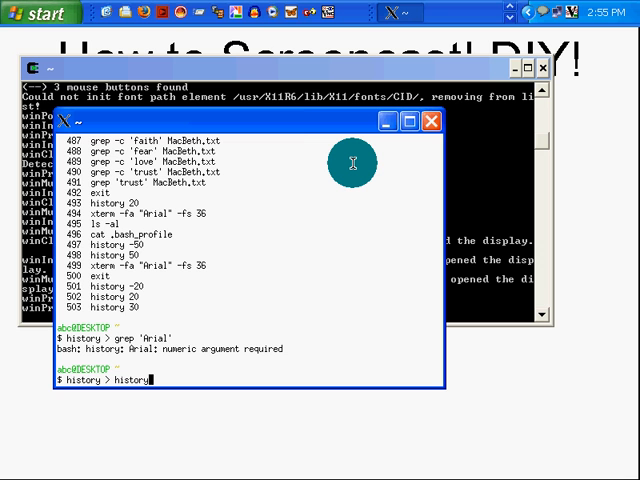
type(".tx")
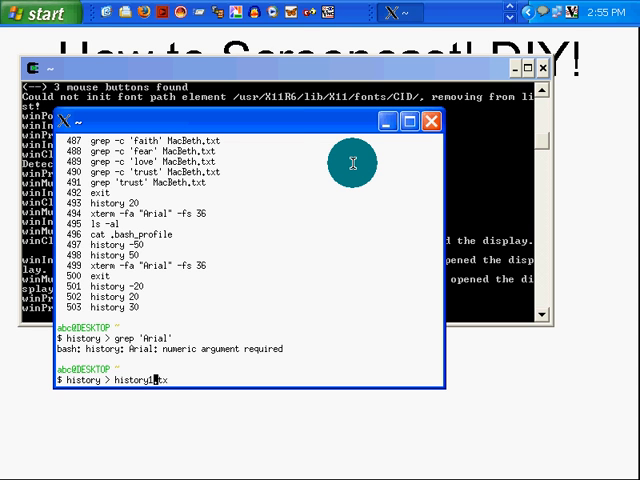
type("feb")
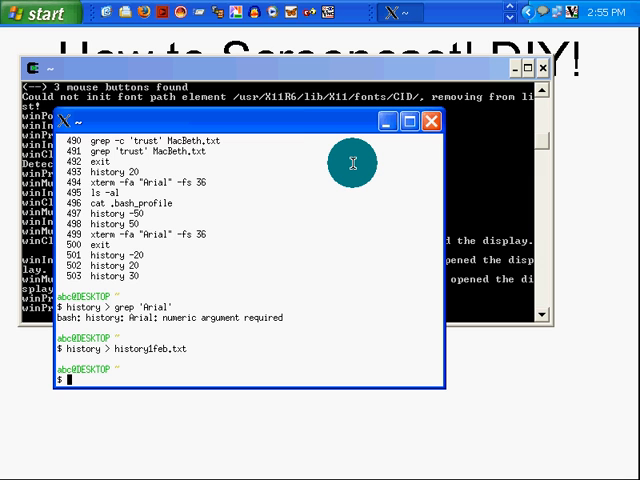
Step: Grep history1feb.txt for 'Arial' and 'xterm', then list history and the directory
type("grep")
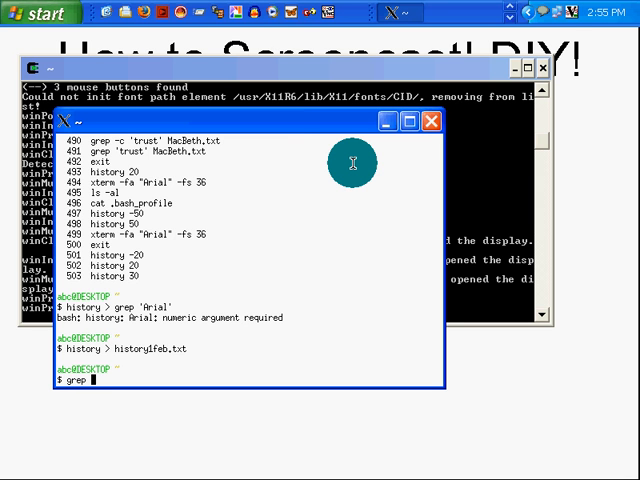
type("'Arial' history1feb.txt")
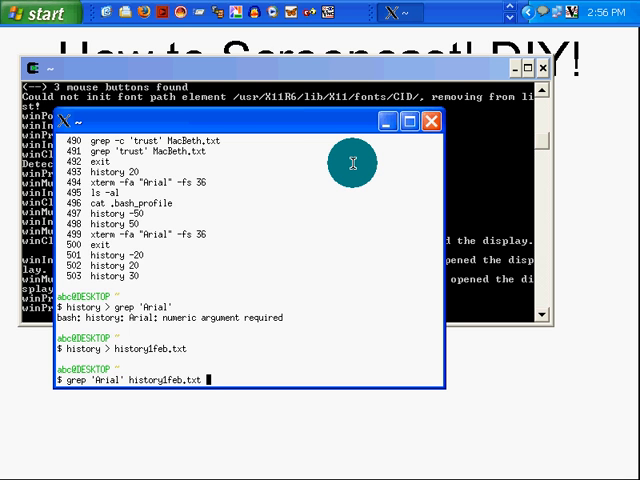
key("Return")
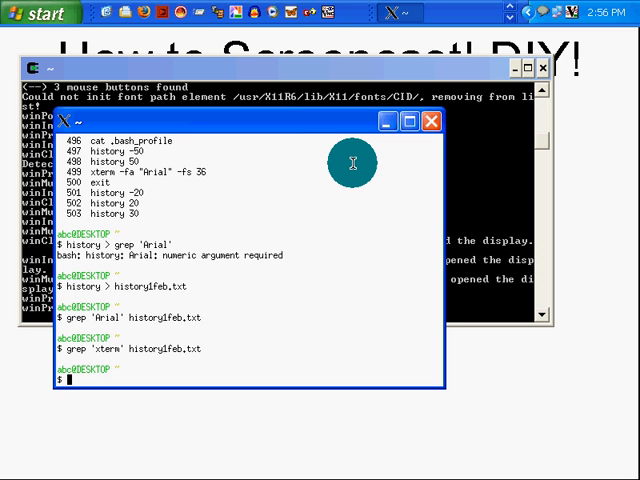
type("history")
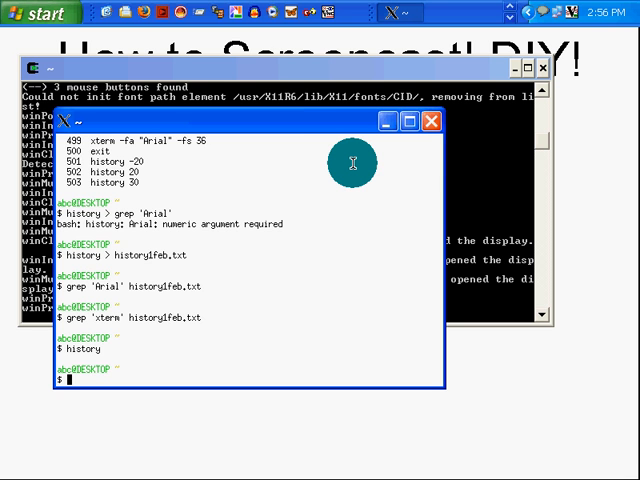
type("his")
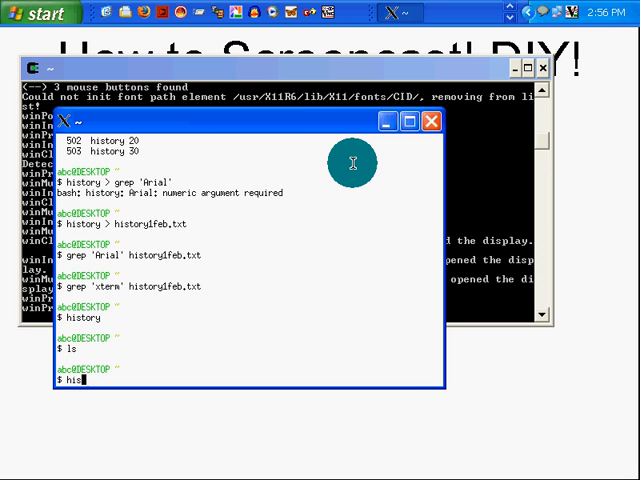
key("Return")
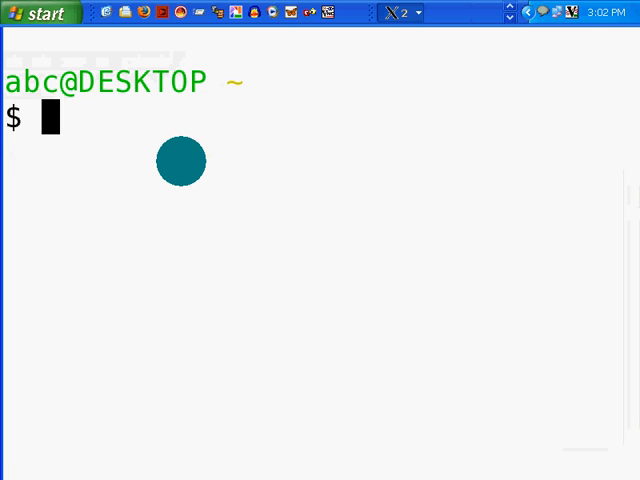
Step: Write history to /cygdrive/c/Documents and Settings/abc/Desktop/history1feb.txt using Tab completion
type("history")
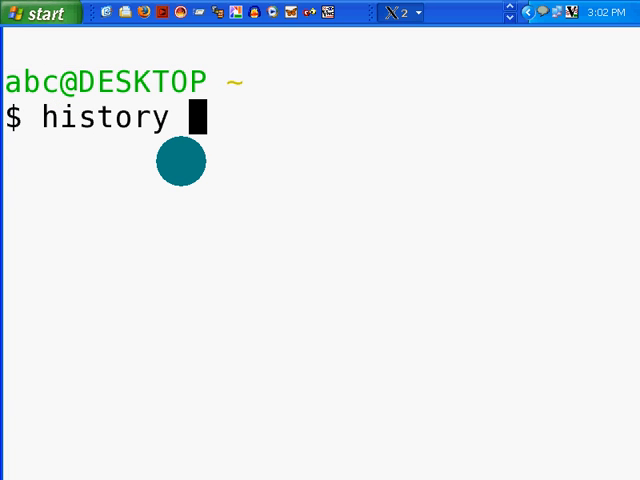
type(">")
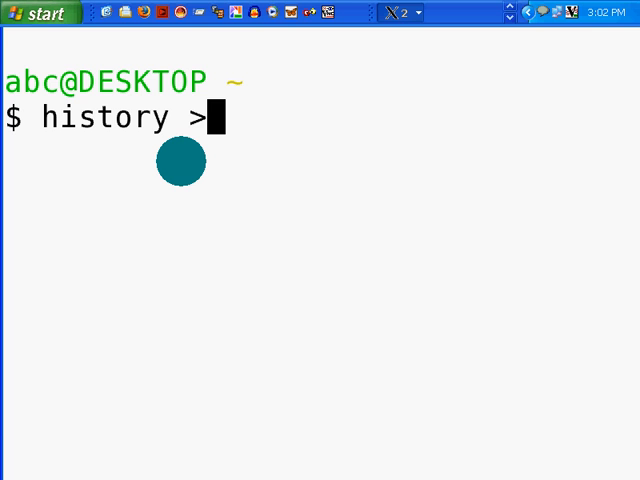
type("c")
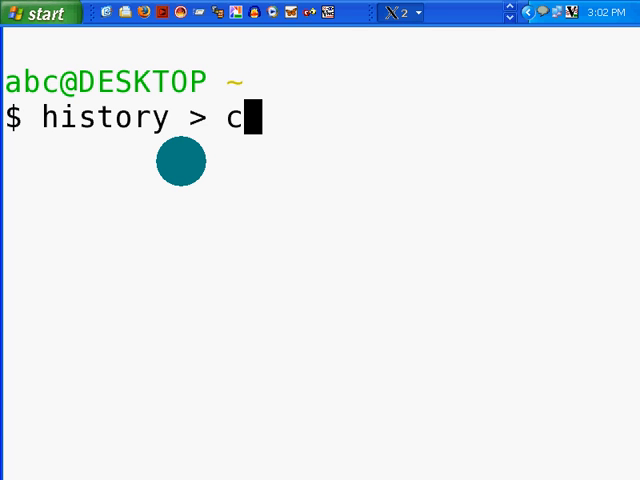
type("yg")
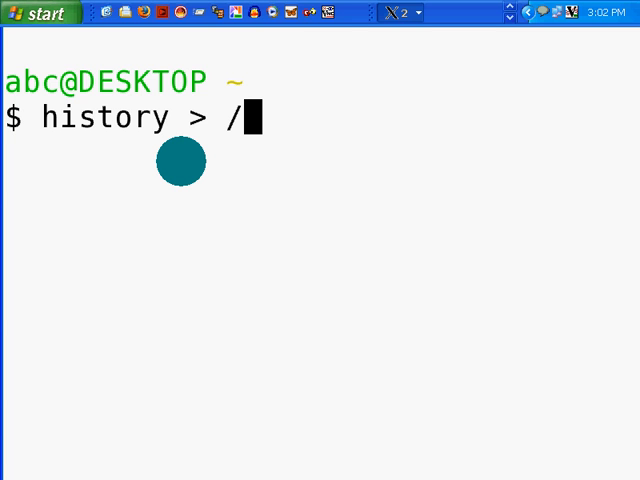
type("c")
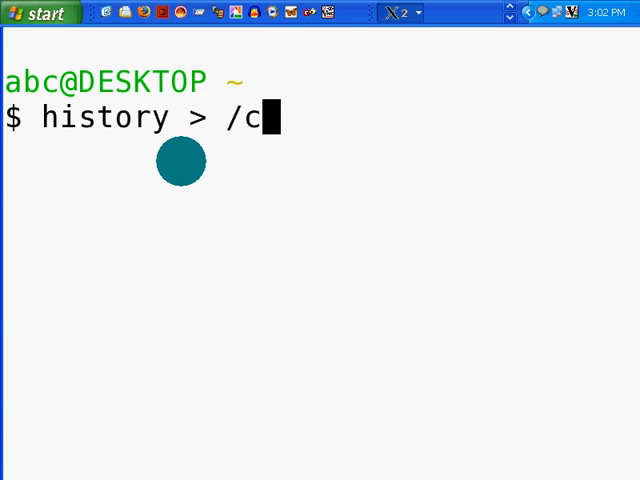
type("ygdrive/c/Documents\\ and\\ Settings/")
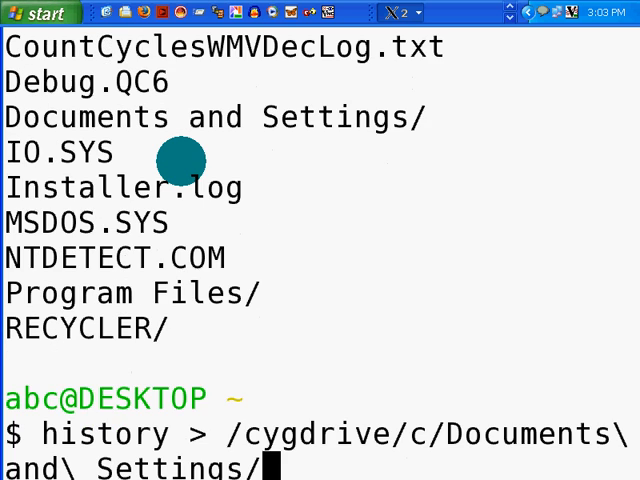
type("abc/")
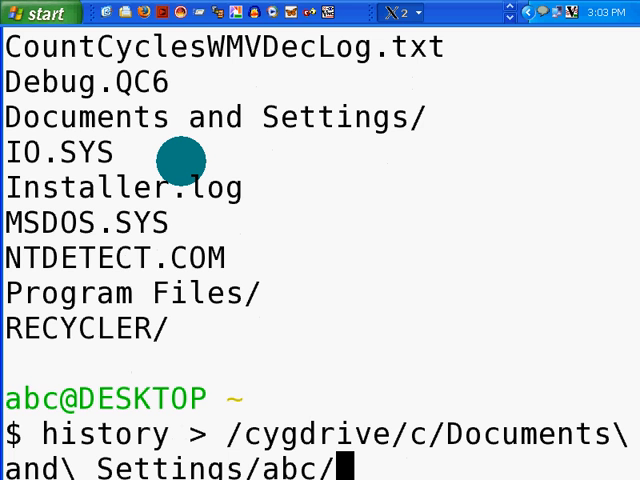
type("Desktop/")
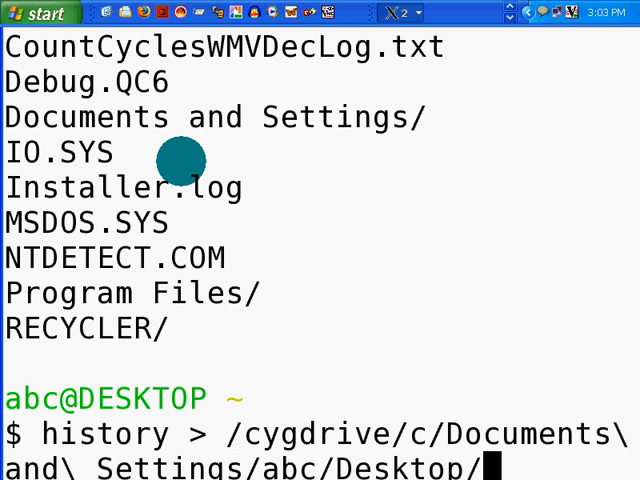
type("history1feb")
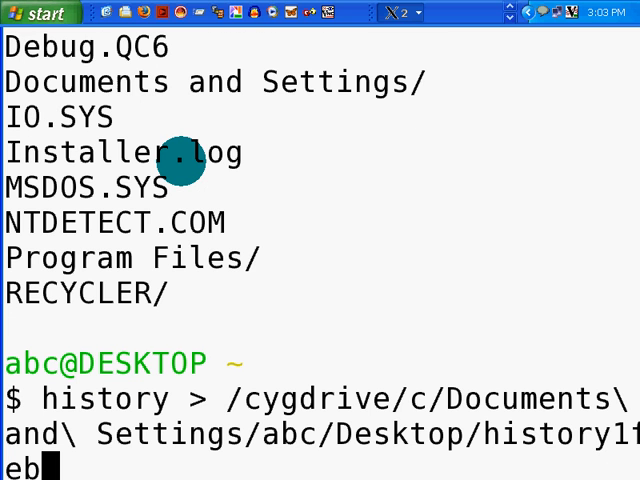
type(".txt")
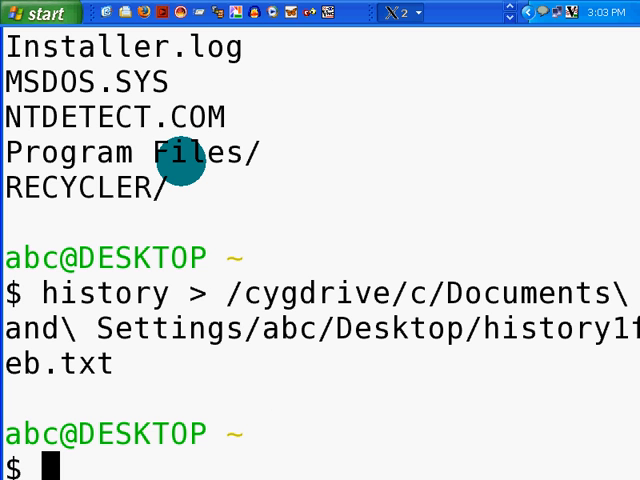
Step: Begin an ls of the Desktop, then clear the half-written line with Ctrl+C
type("ls")
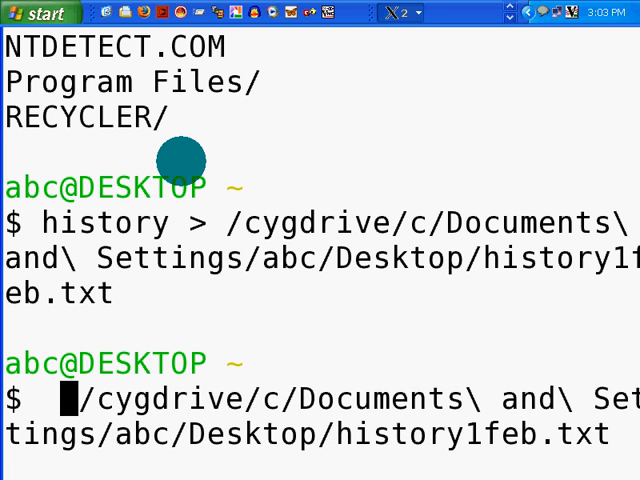
key("ctrl+c")
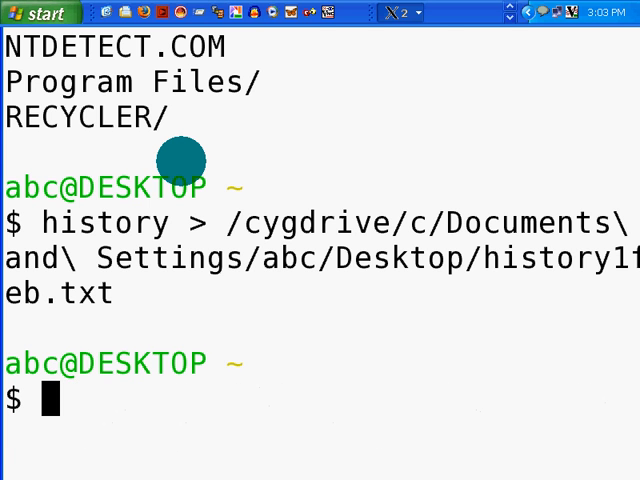
Step: List the Desktop folder to confirm history1feb.txt exists, then clear the terminal
type("ls /cygdrive/c/Documents\\ and\\ Settings/abc/Desktop/history1feb.t")
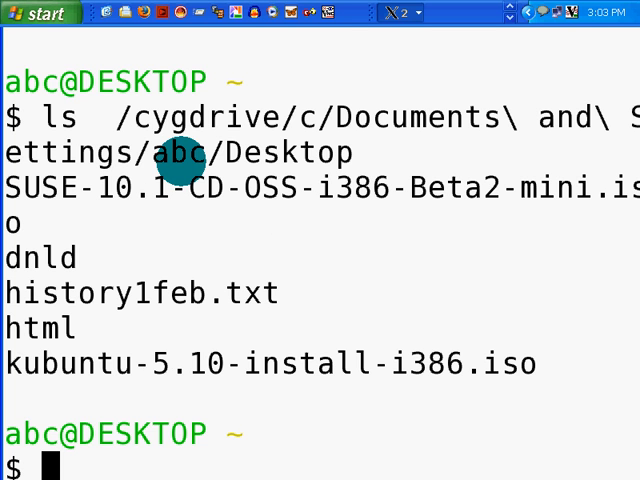
mouse_move(384, 156)
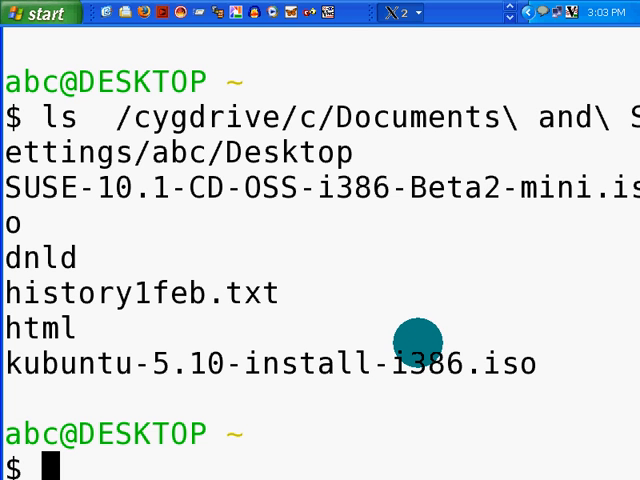
mouse_move(414, 328)
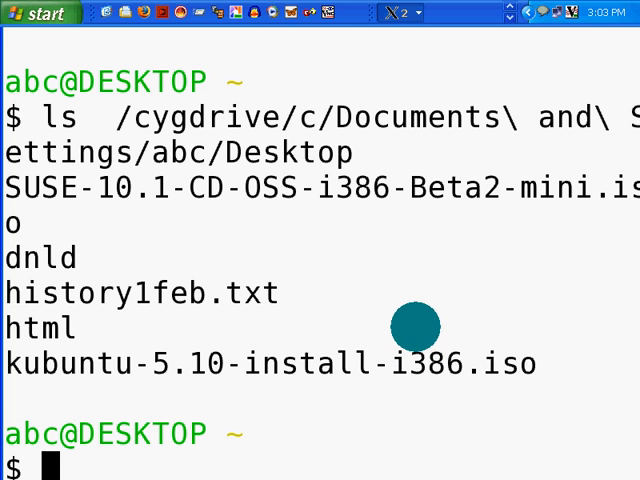
type("ls")
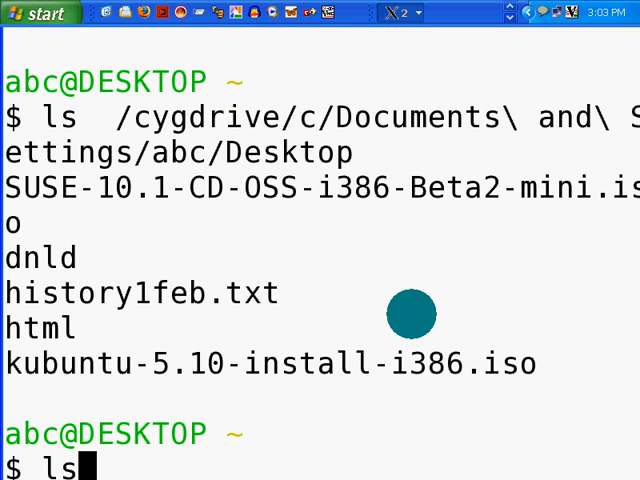
type("cle")
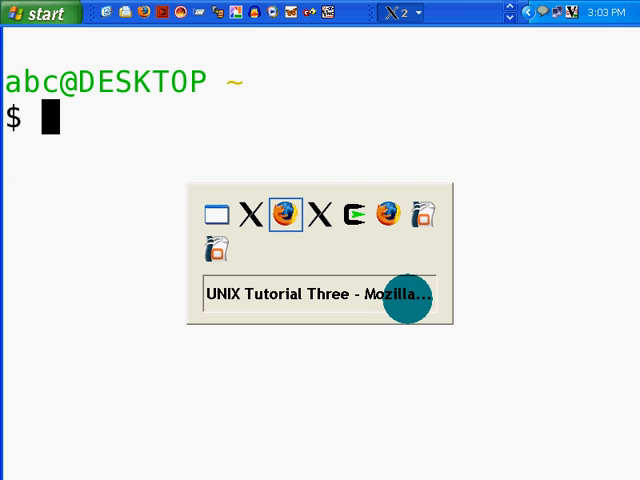
Step: Bring the UNIX Tutorial Three page forward and scroll to the 'cat without a file' step
left_click(320, 296)
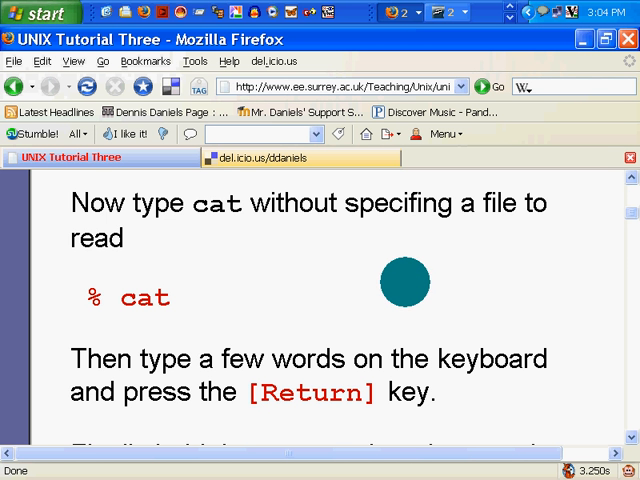
scroll("down", 3)
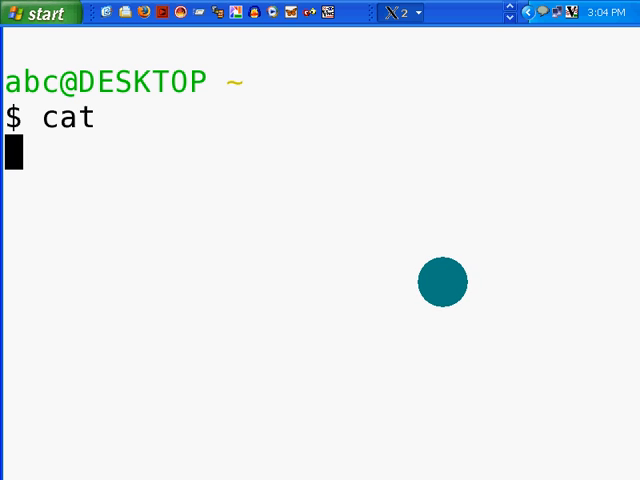
Step: Enter the word hello into cat running with no file so it echoes back
type("hello")
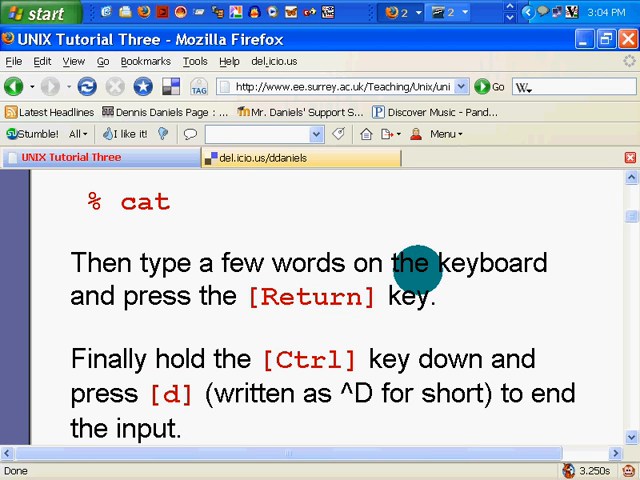
mouse_move(478, 318)
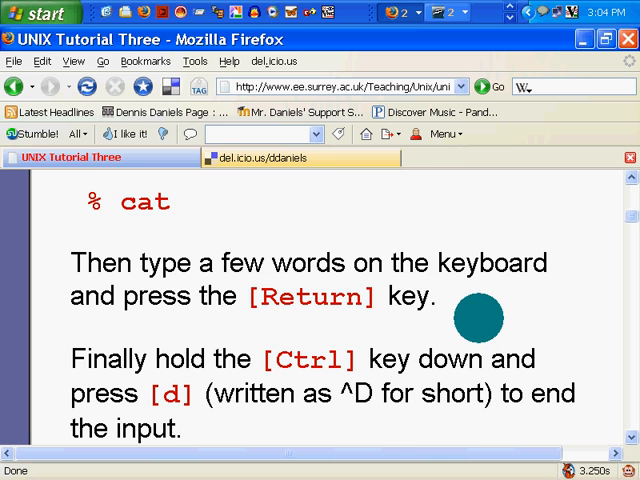
Step: Scroll the UNIX Tutorial Three page down to the cat > list1 redirection example
scroll("down", 3)
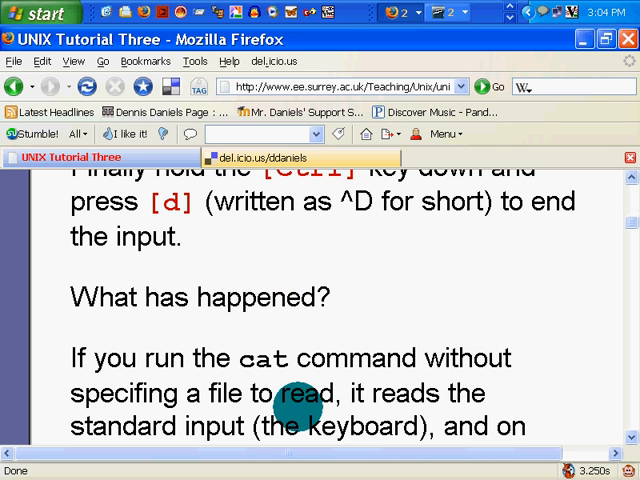
scroll("down", 3)
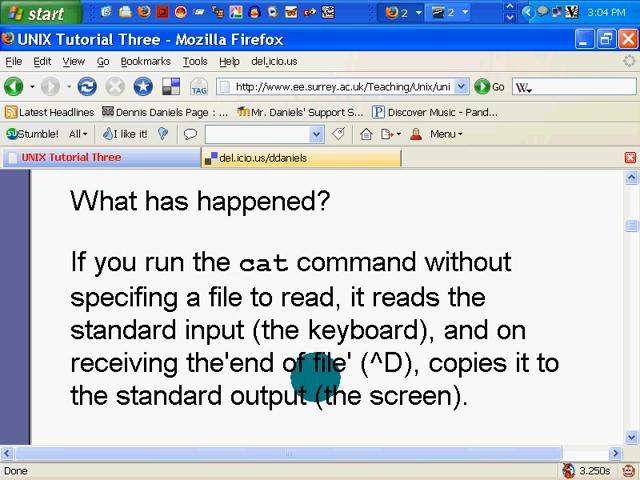
scroll("down", 3)
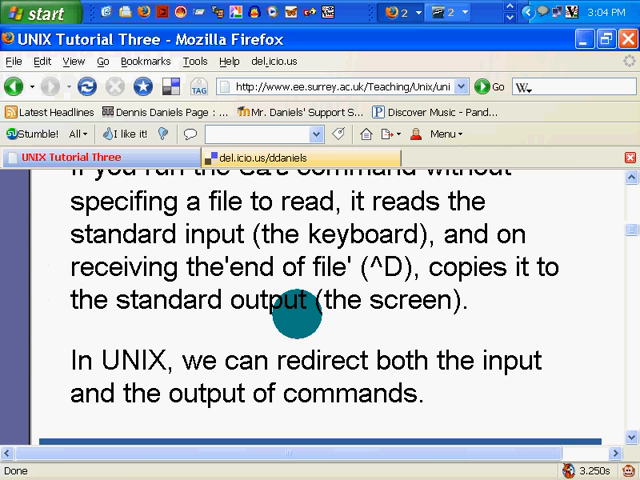
scroll("down", 3)
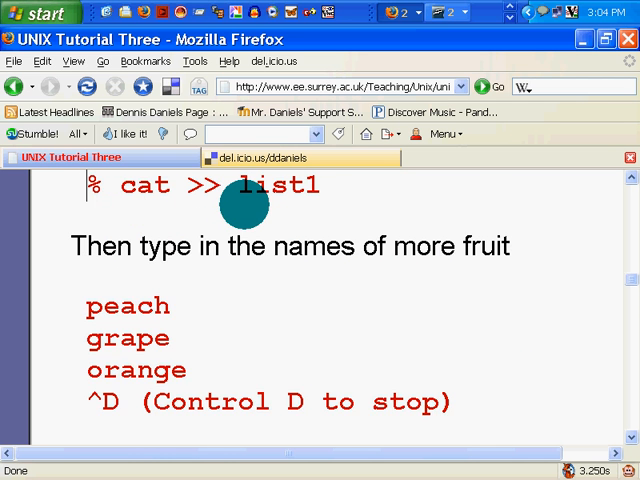
scroll("down", 3)
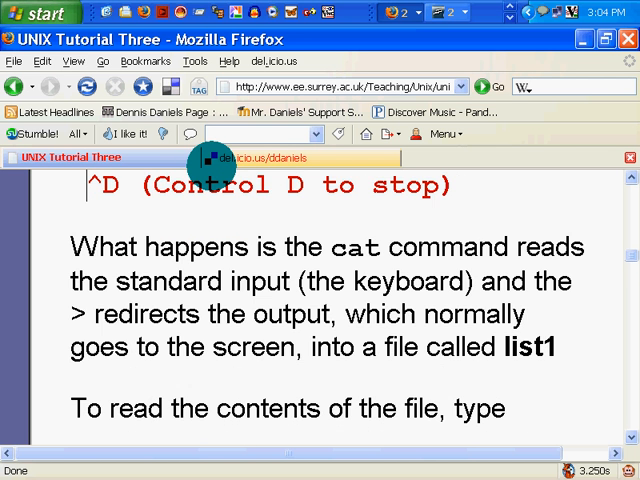
scroll("down", 3)
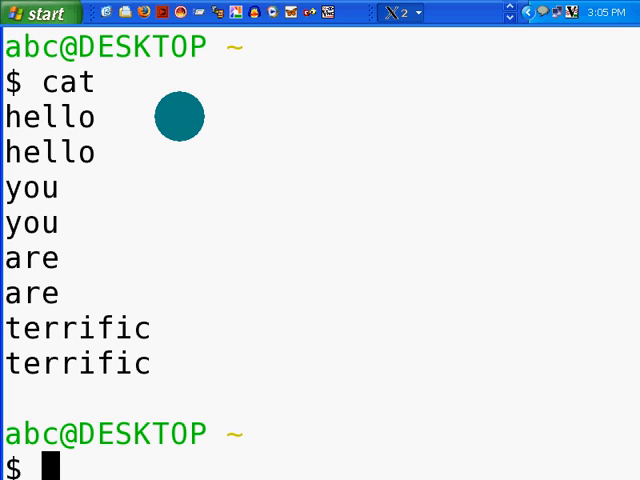
Step: Start cat redirected into fruitlist.txt with cat > fruitlist.txt
type("cat")
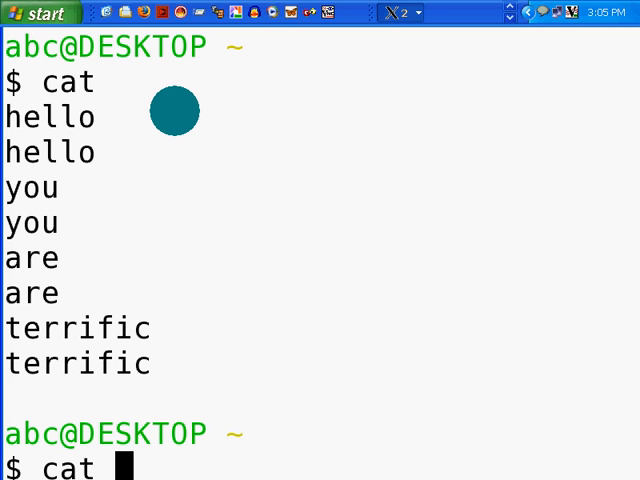
type("> l")
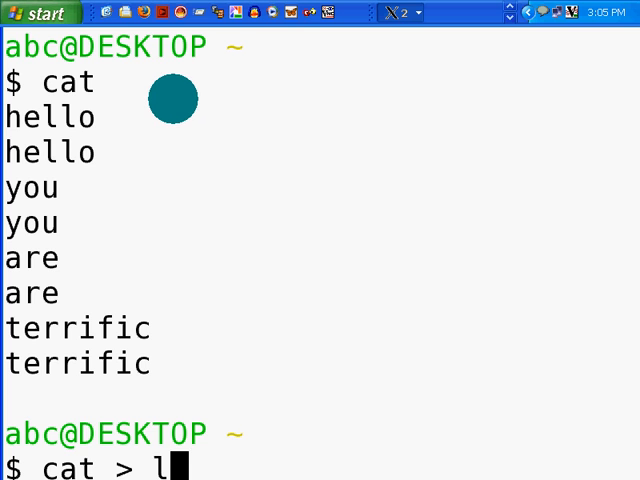
type("fr")
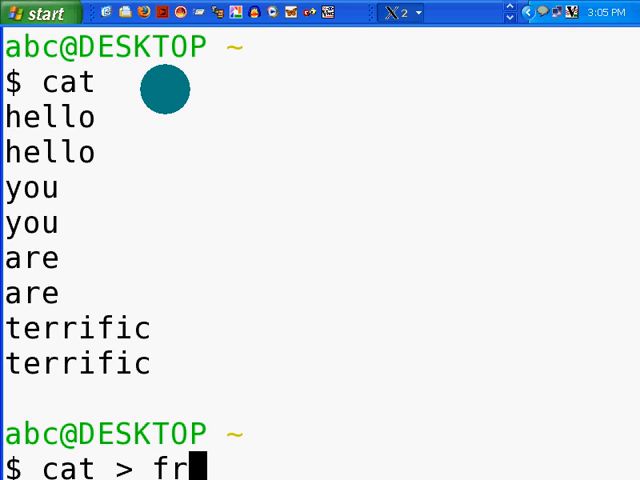
type("uit")
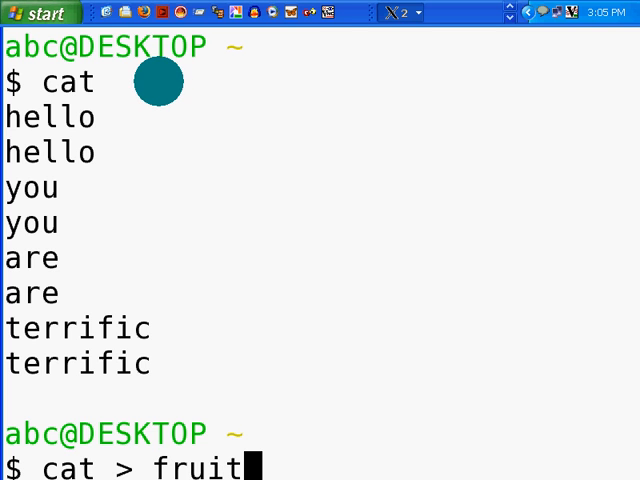
type("list.txt")
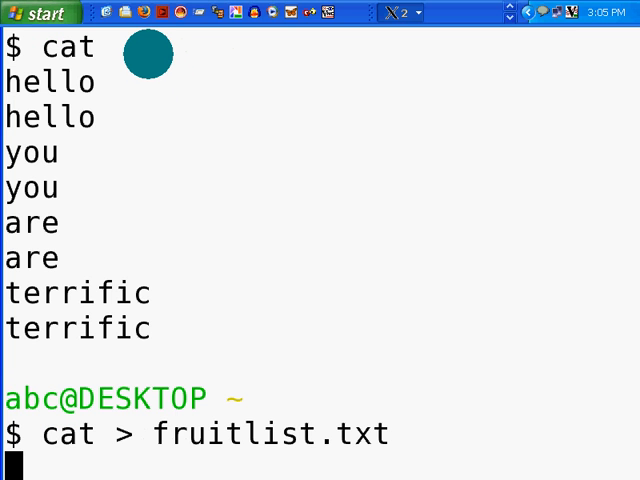
Step: Enter apple, orange, banana, pineapple, end input, then run cat fruitlist.txt to display them
type("apple")
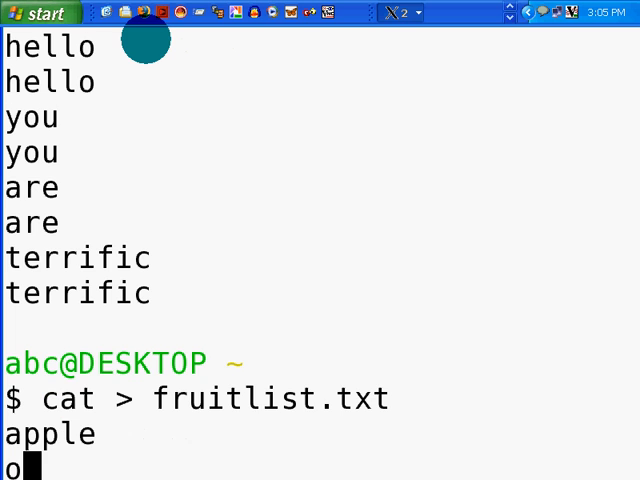
type("rra")
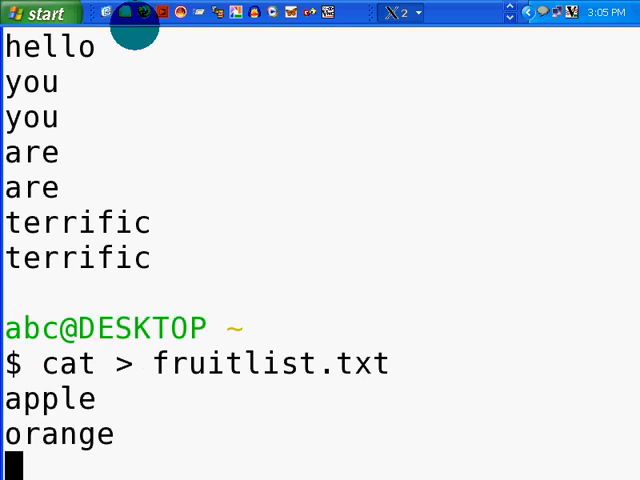
type("banana")
type("pin")
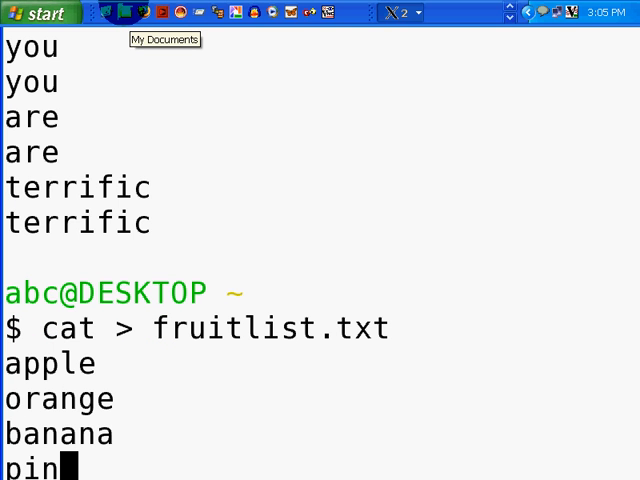
type("e")
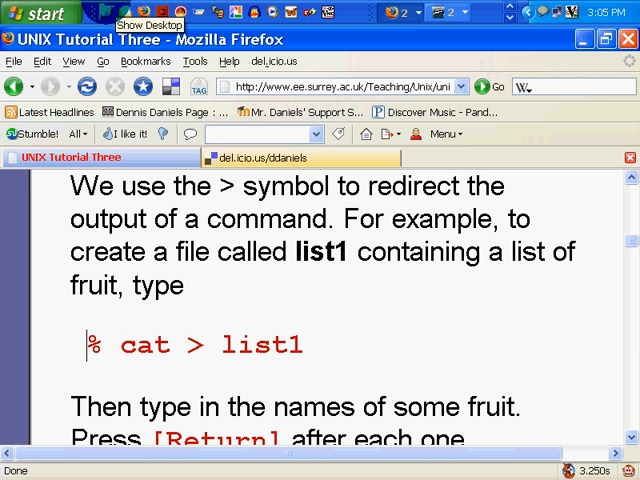
scroll("down", 3)
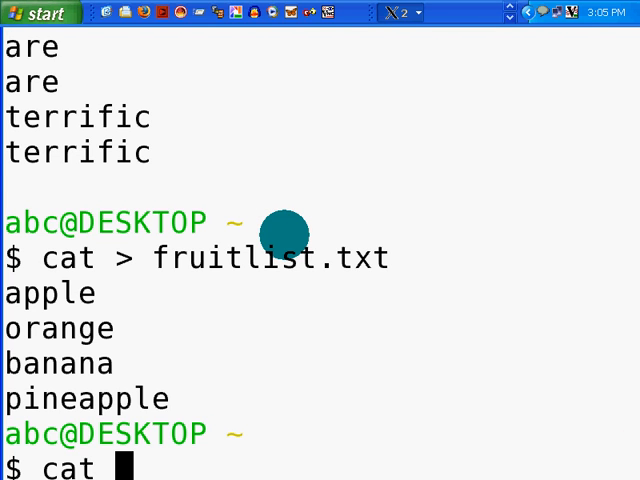
type("fruitlist.txt")
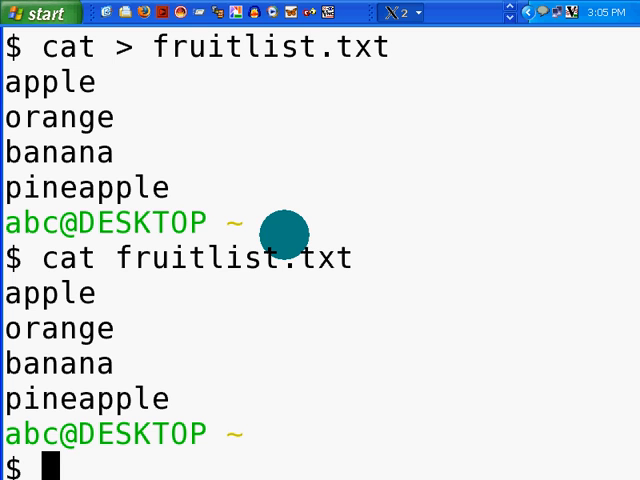
Step: Type the command vim fruitlist.txt at the bash prompt
type("vim fu")
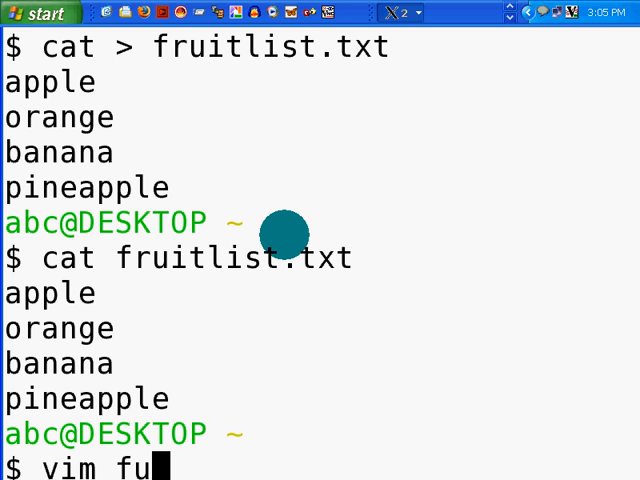
type("ruitlist.txt")
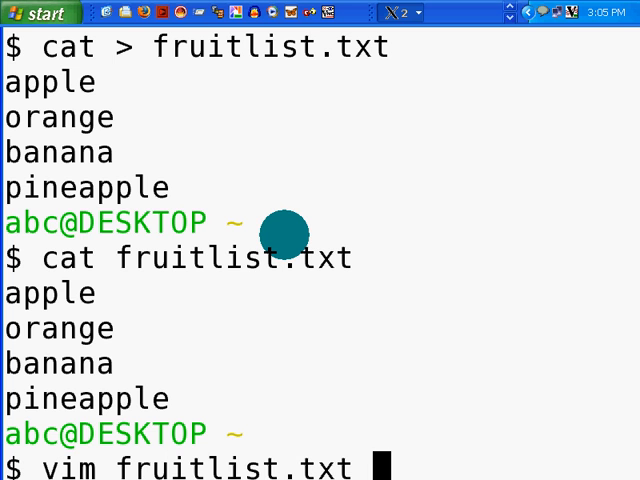
mouse_move(322, 204)
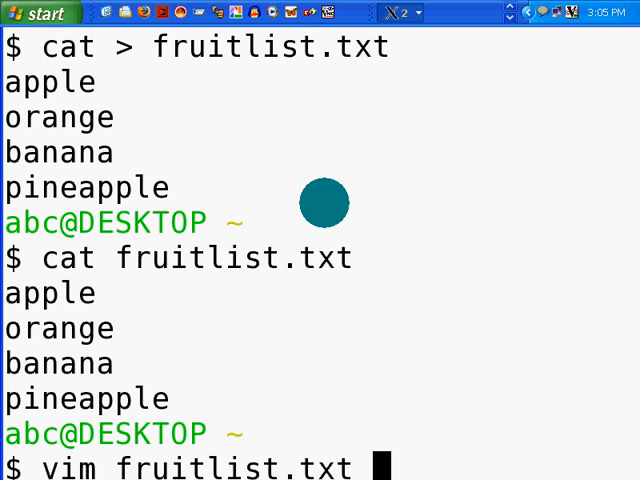